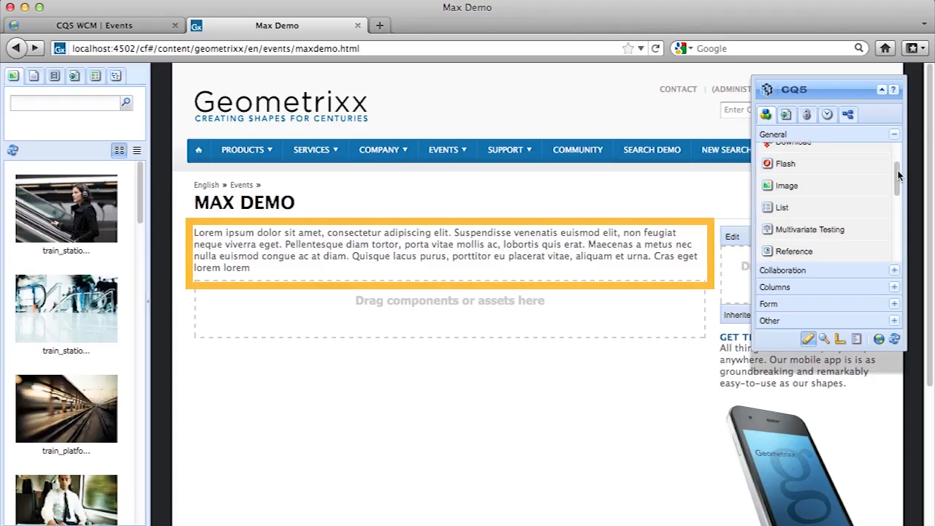
scroll(down, 3)
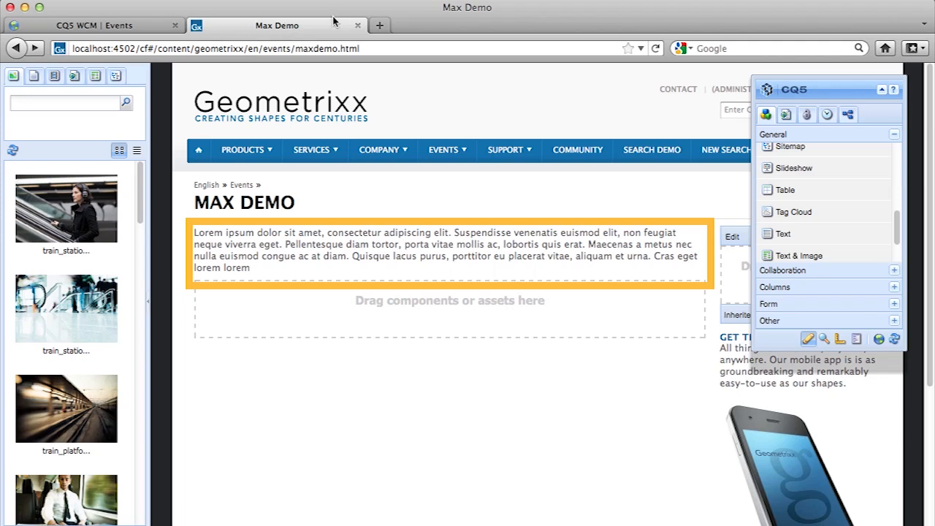
click(215, 49)
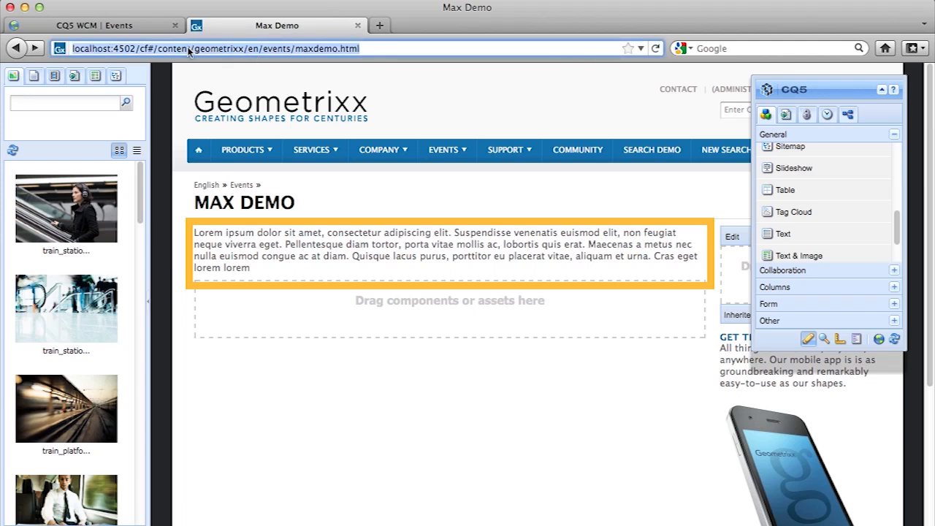